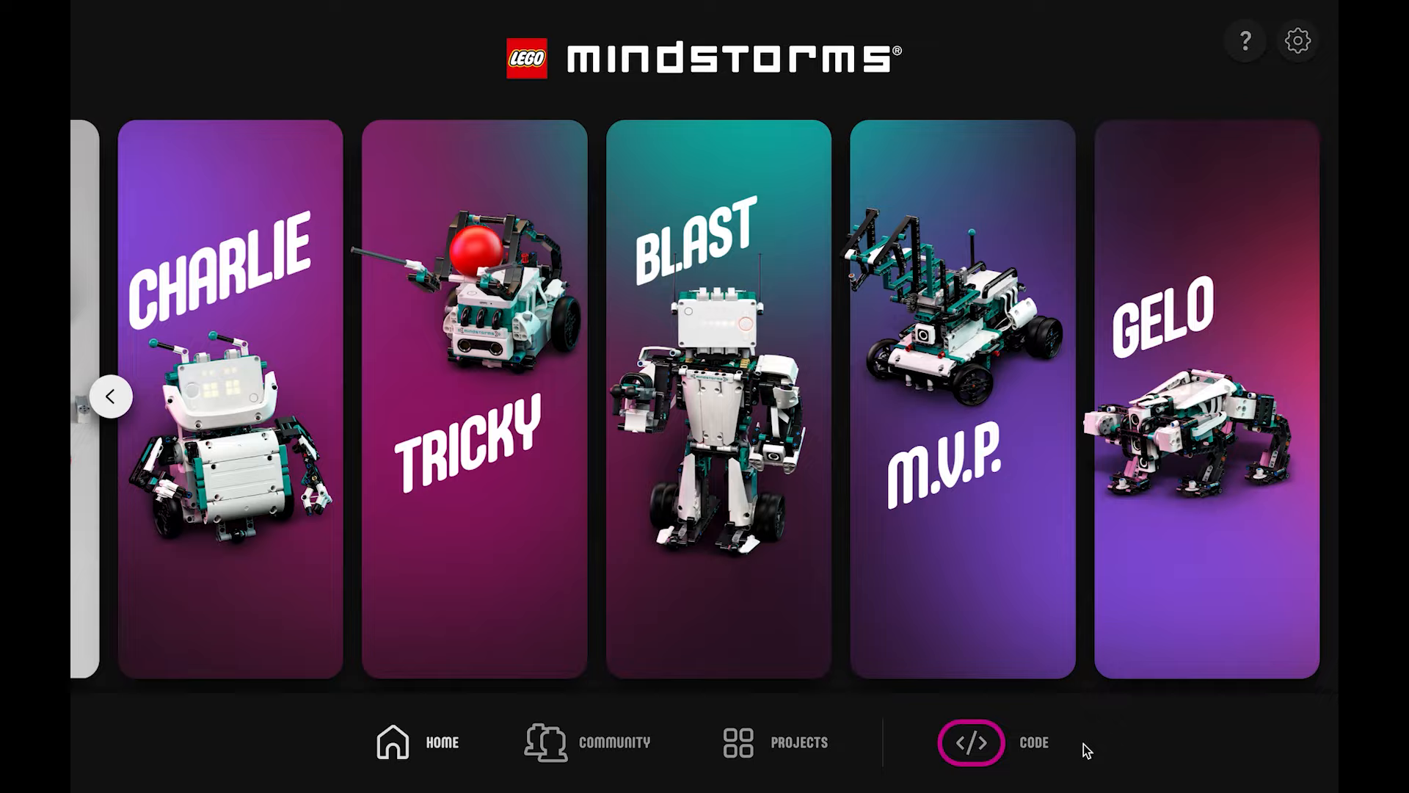
Create a new Code project and switch on the Hub to Hub Communication extension.
left_click(970, 742)
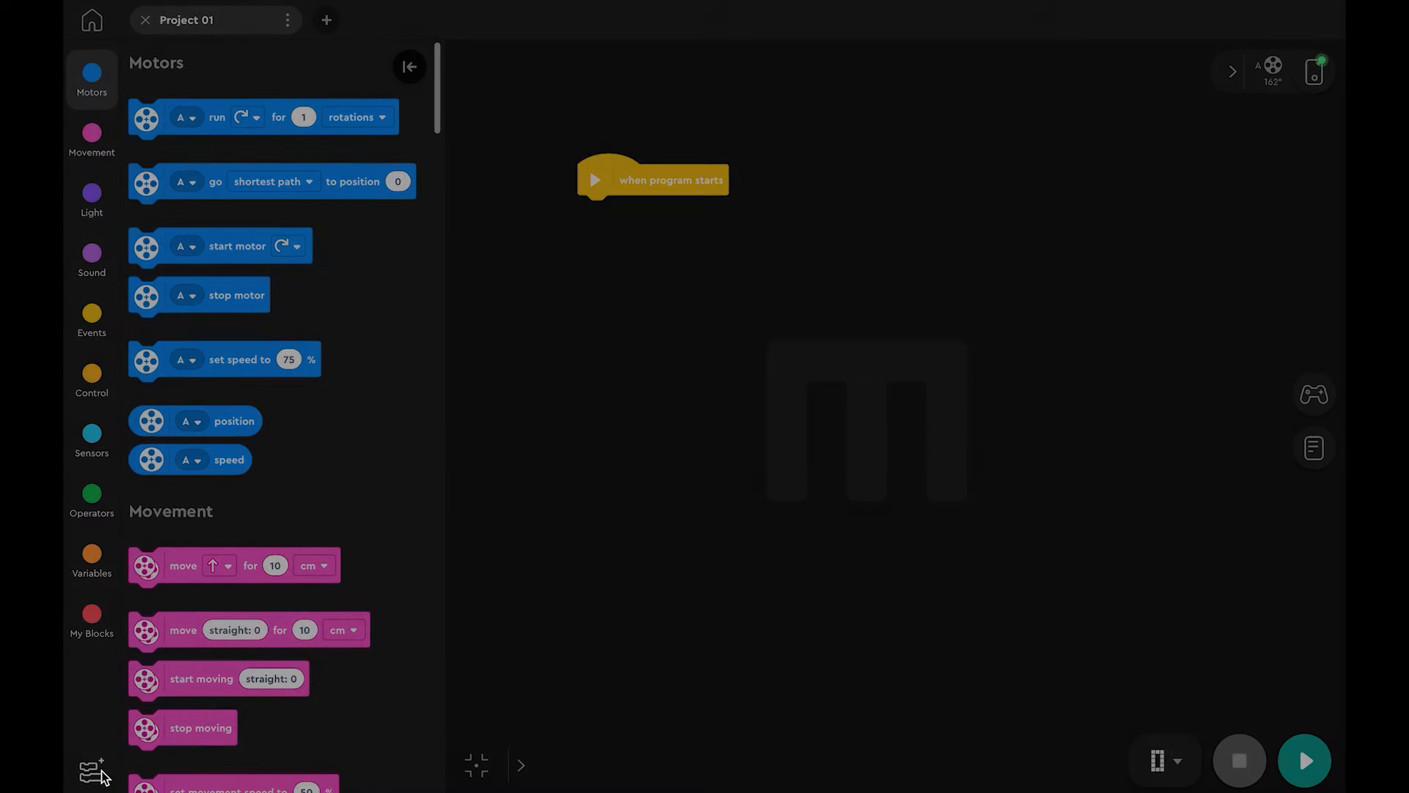
left_click(91, 772)
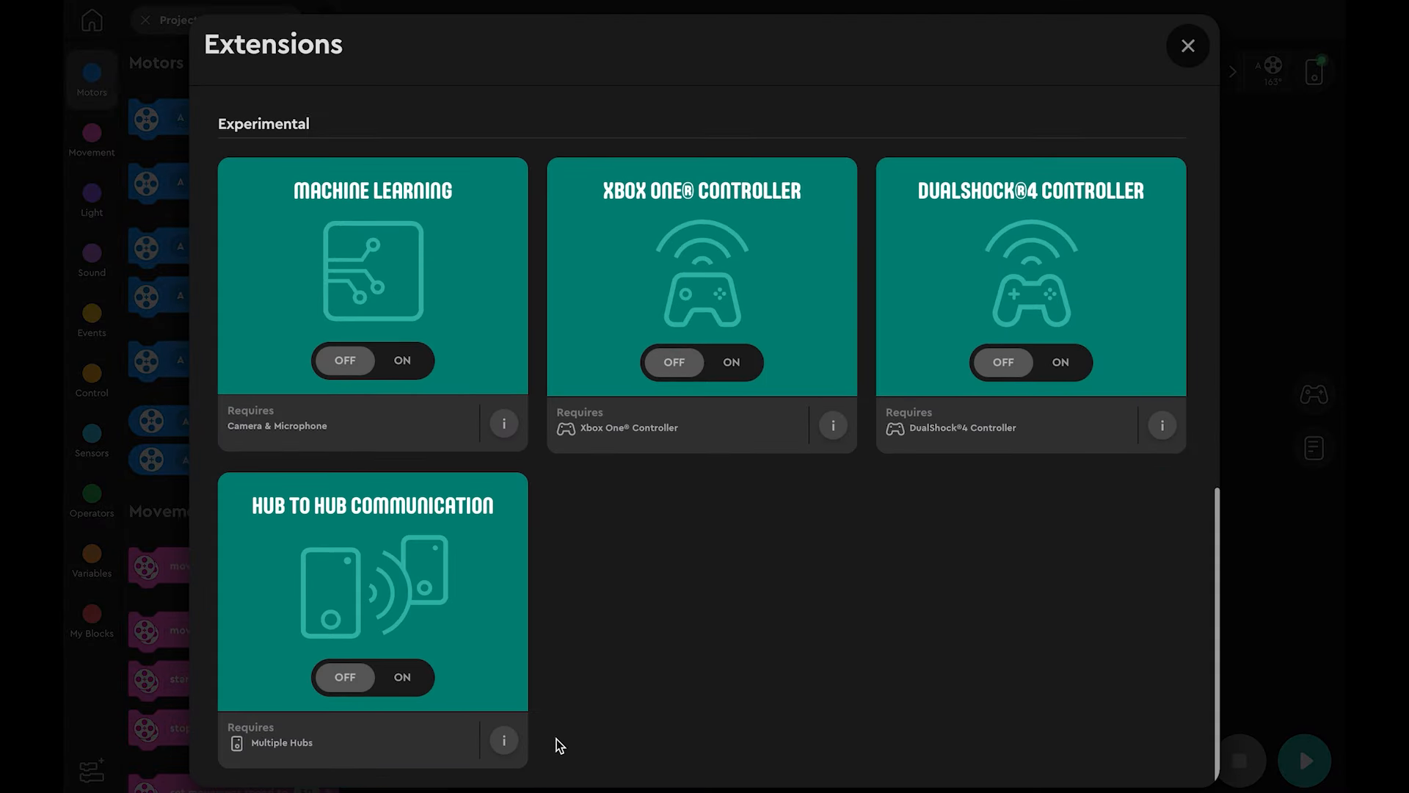
left_click(401, 677)
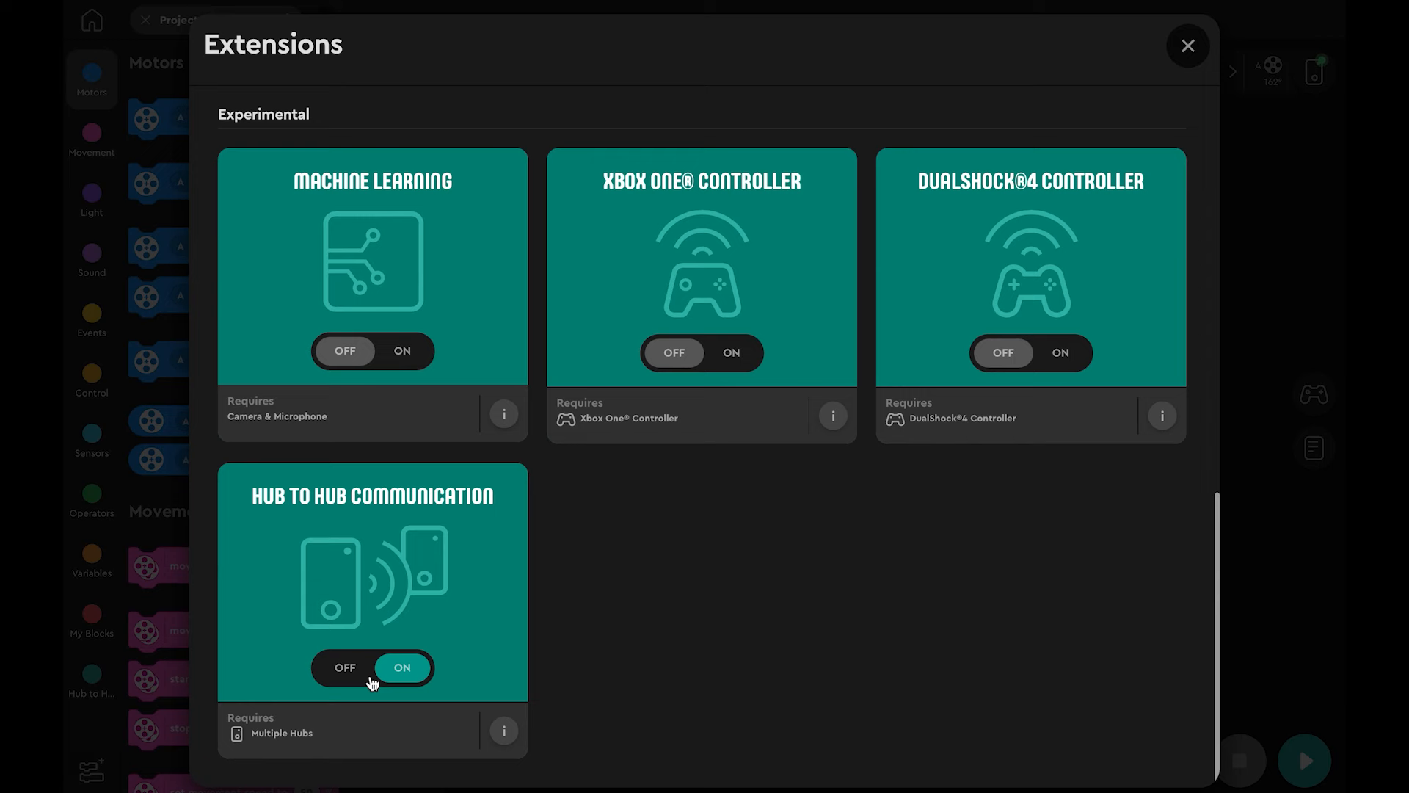
mouse_move(1188, 45)
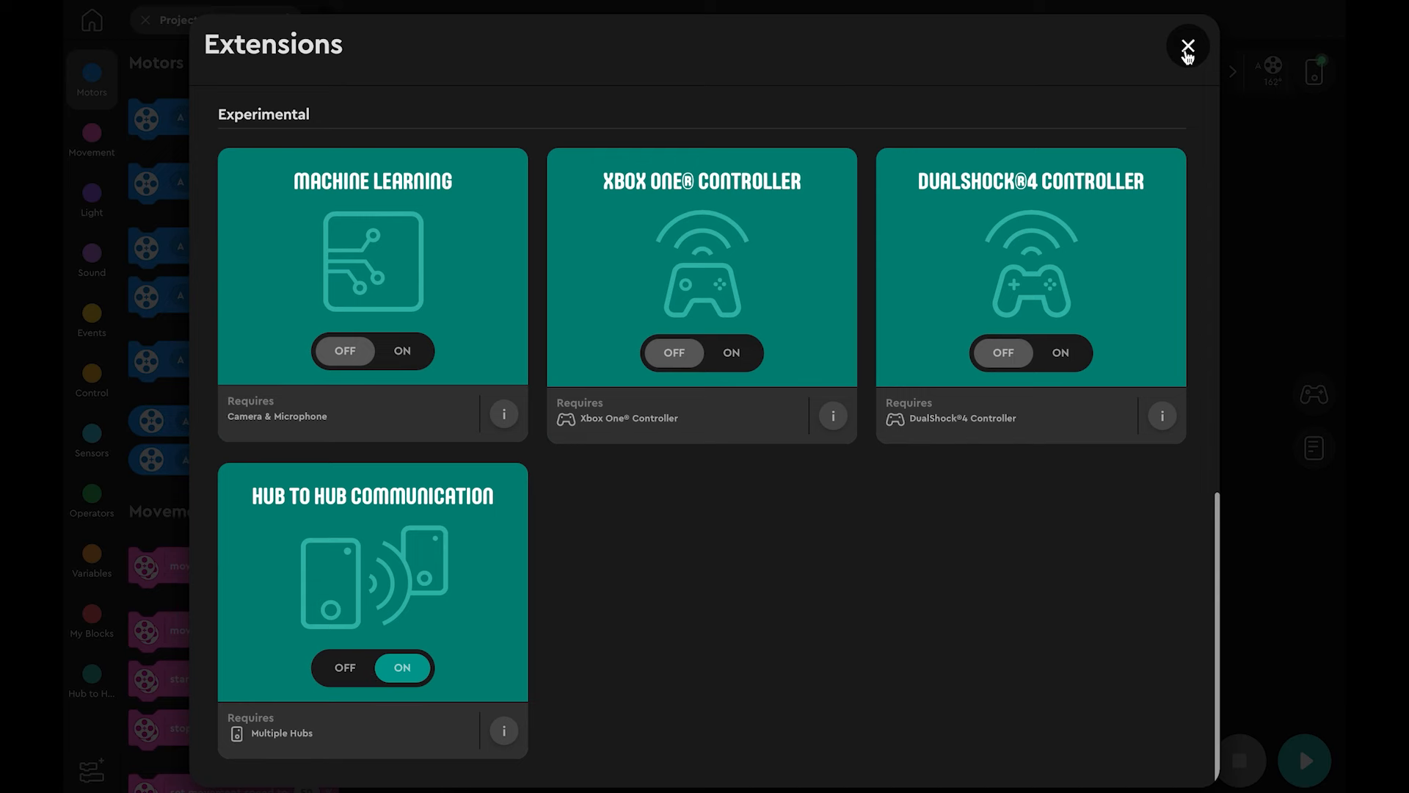
left_click(1188, 44)
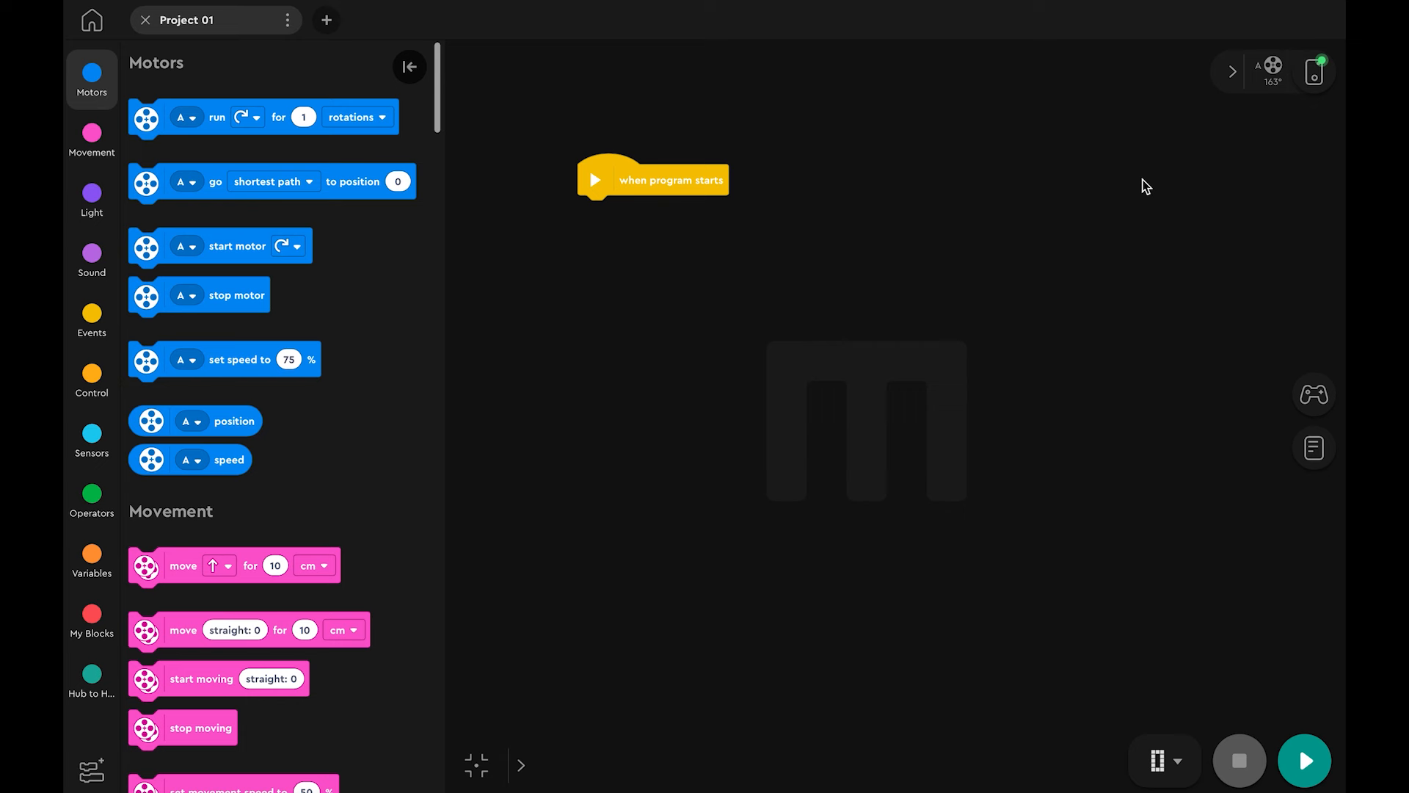
Browse the Control, Hub to Hub Communication and Motors block categories for the transmit program.
left_click(91, 378)
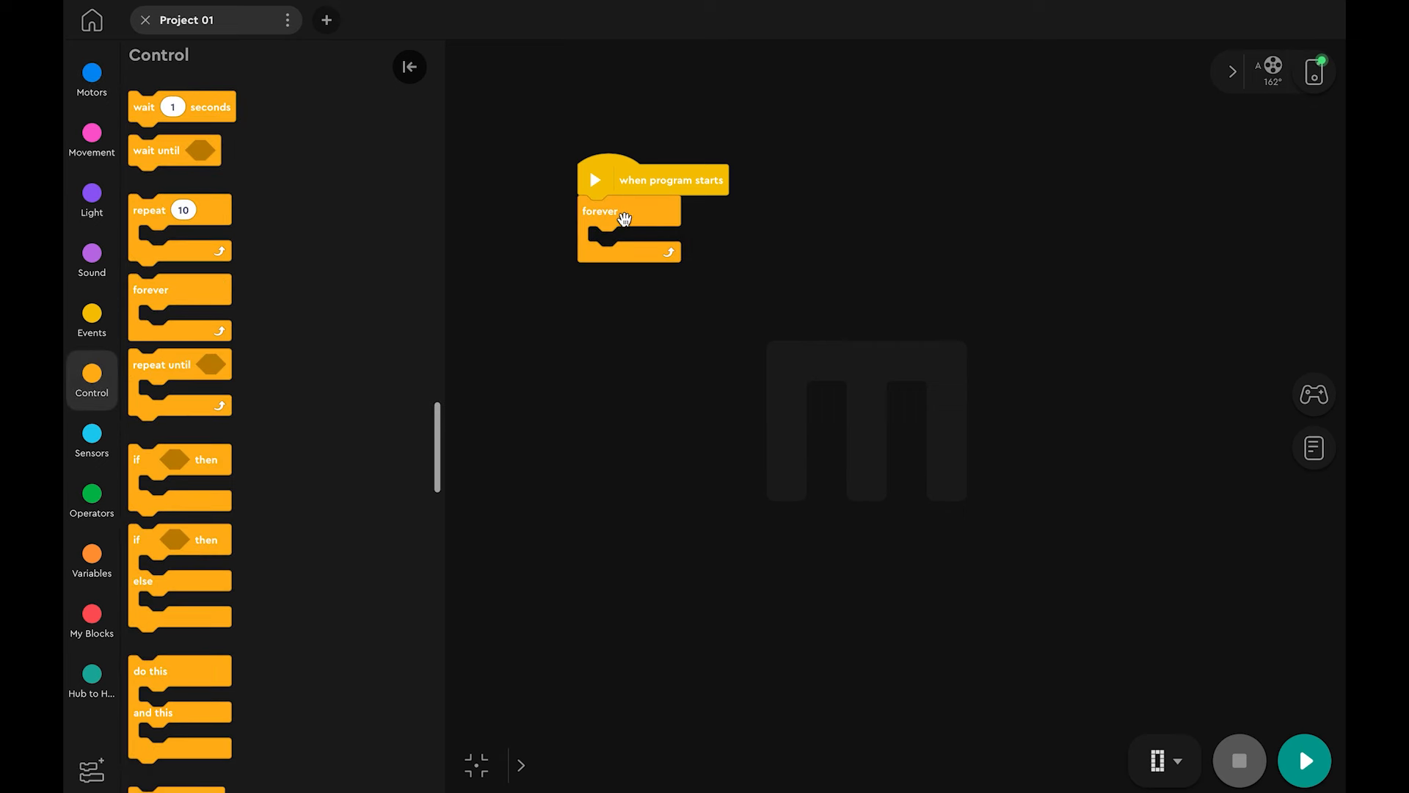
left_click(91, 678)
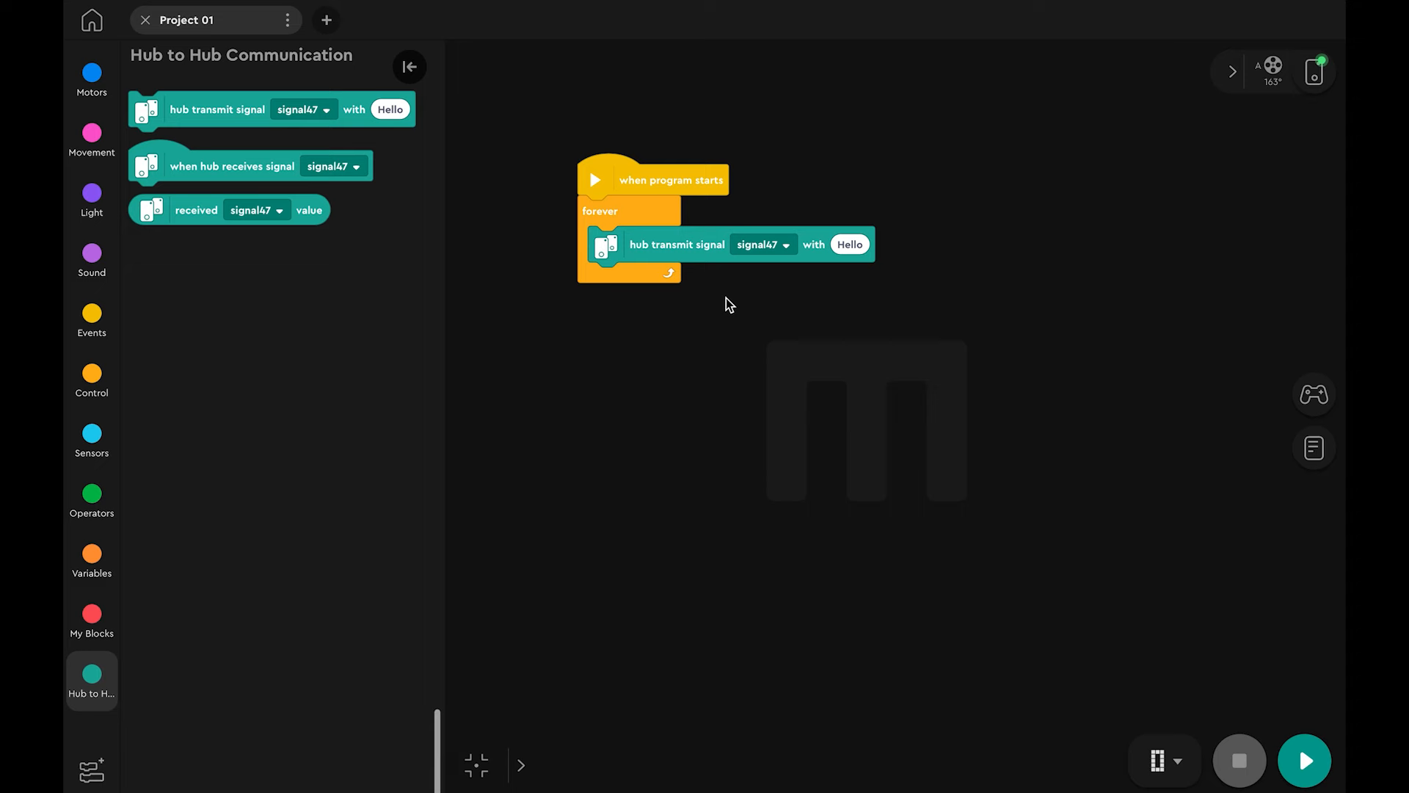
left_click(91, 79)
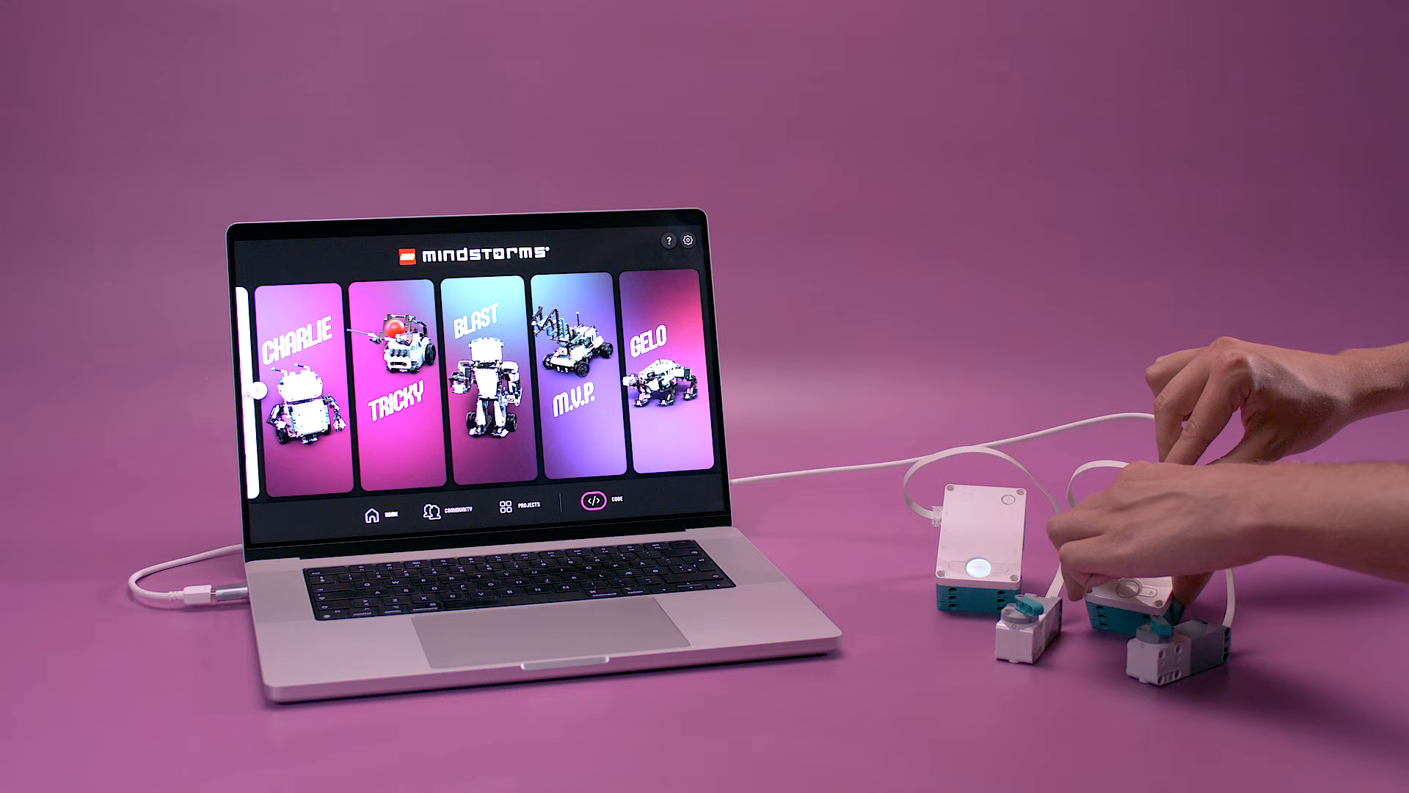
Create a second Code project for the receiving hub.
left_click(612, 502)
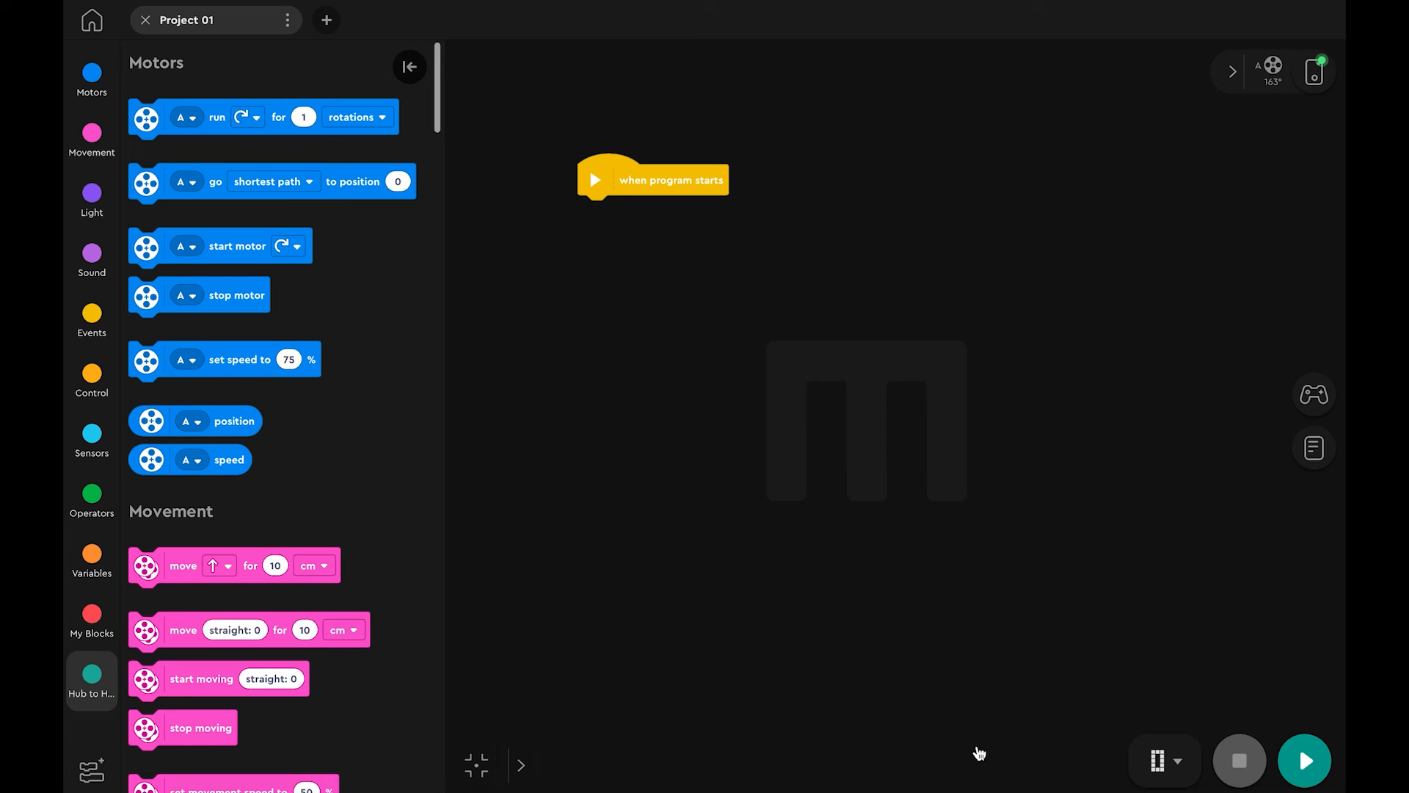
mouse_move(91, 678)
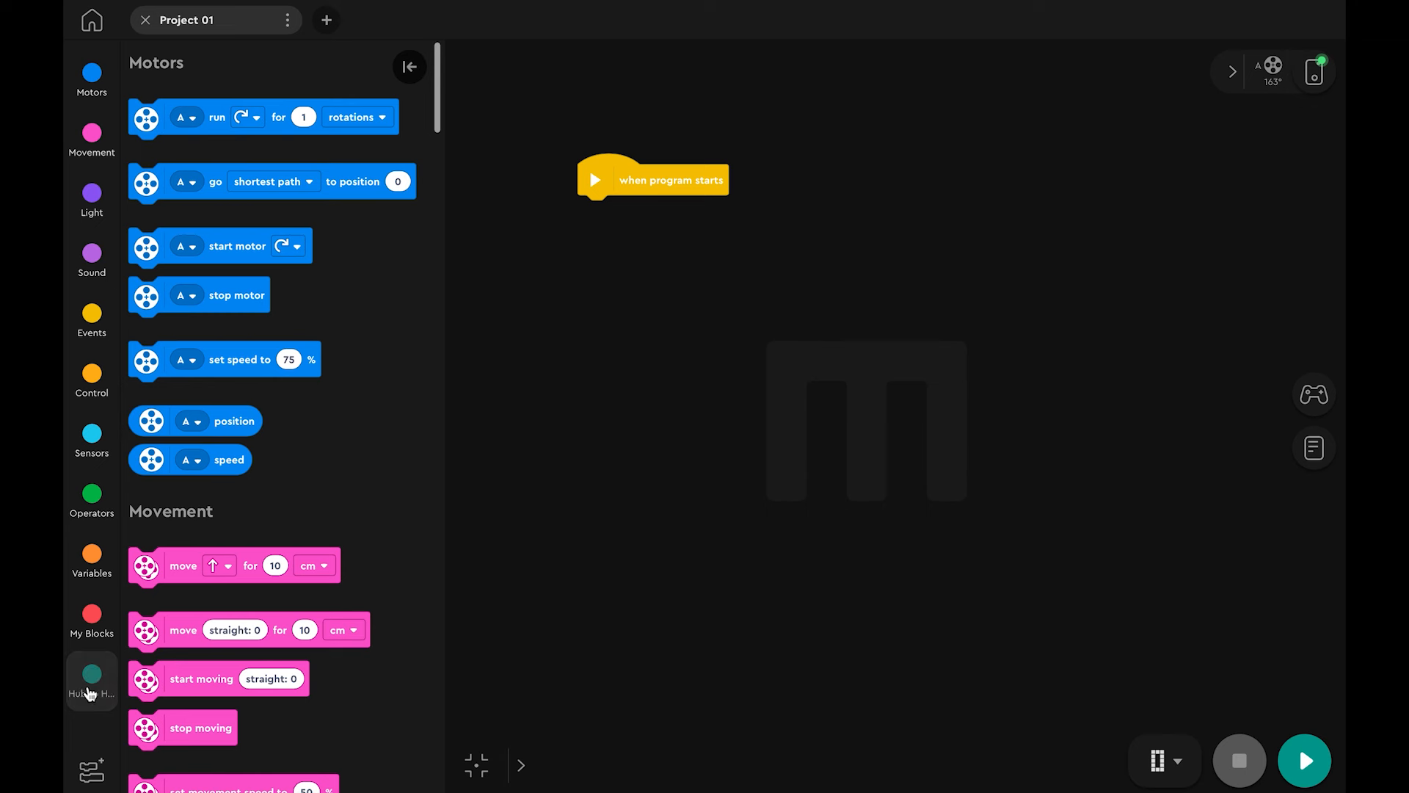
Place a 'when hub receives signal' block below the start block and open its signal choices.
left_click(91, 677)
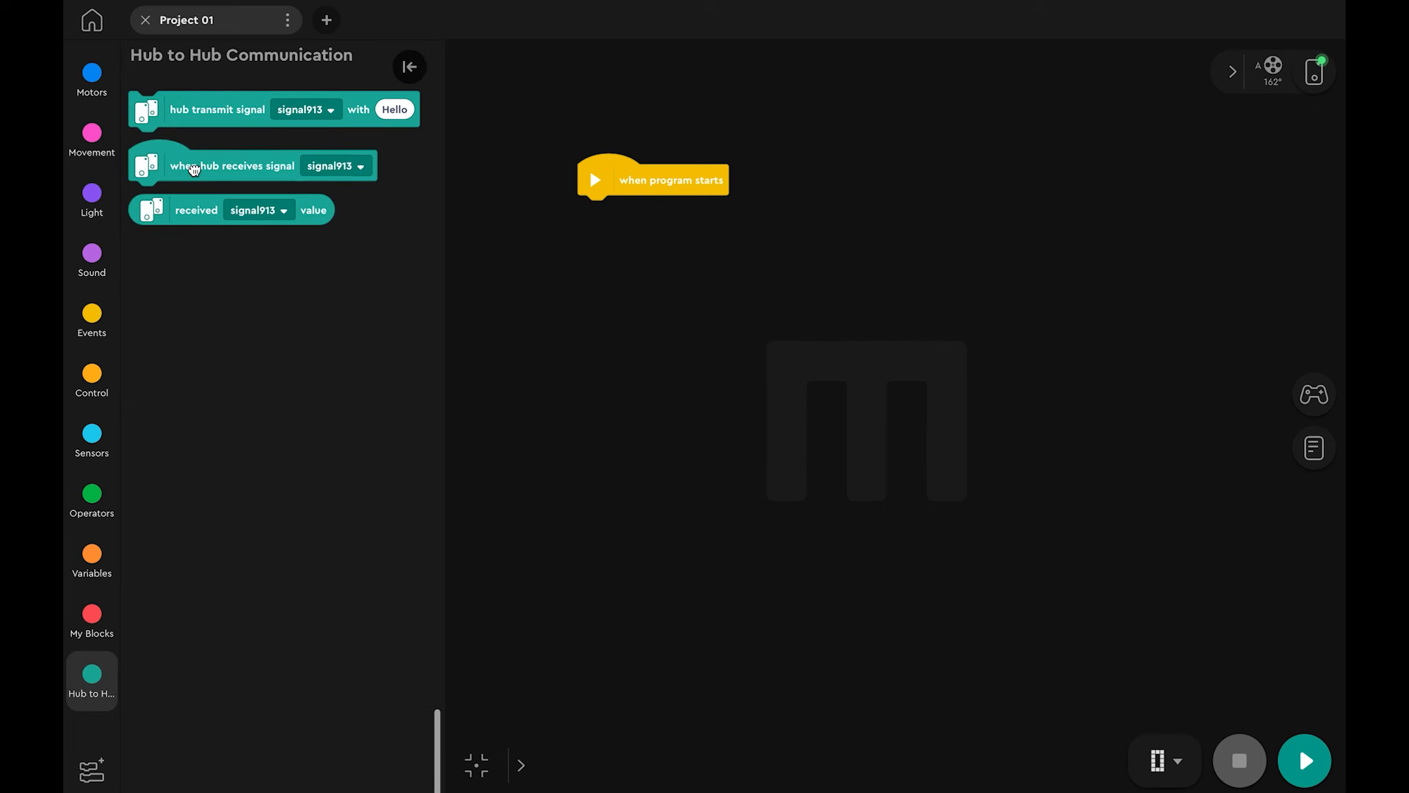
left_click_drag(232, 165, 683, 270)
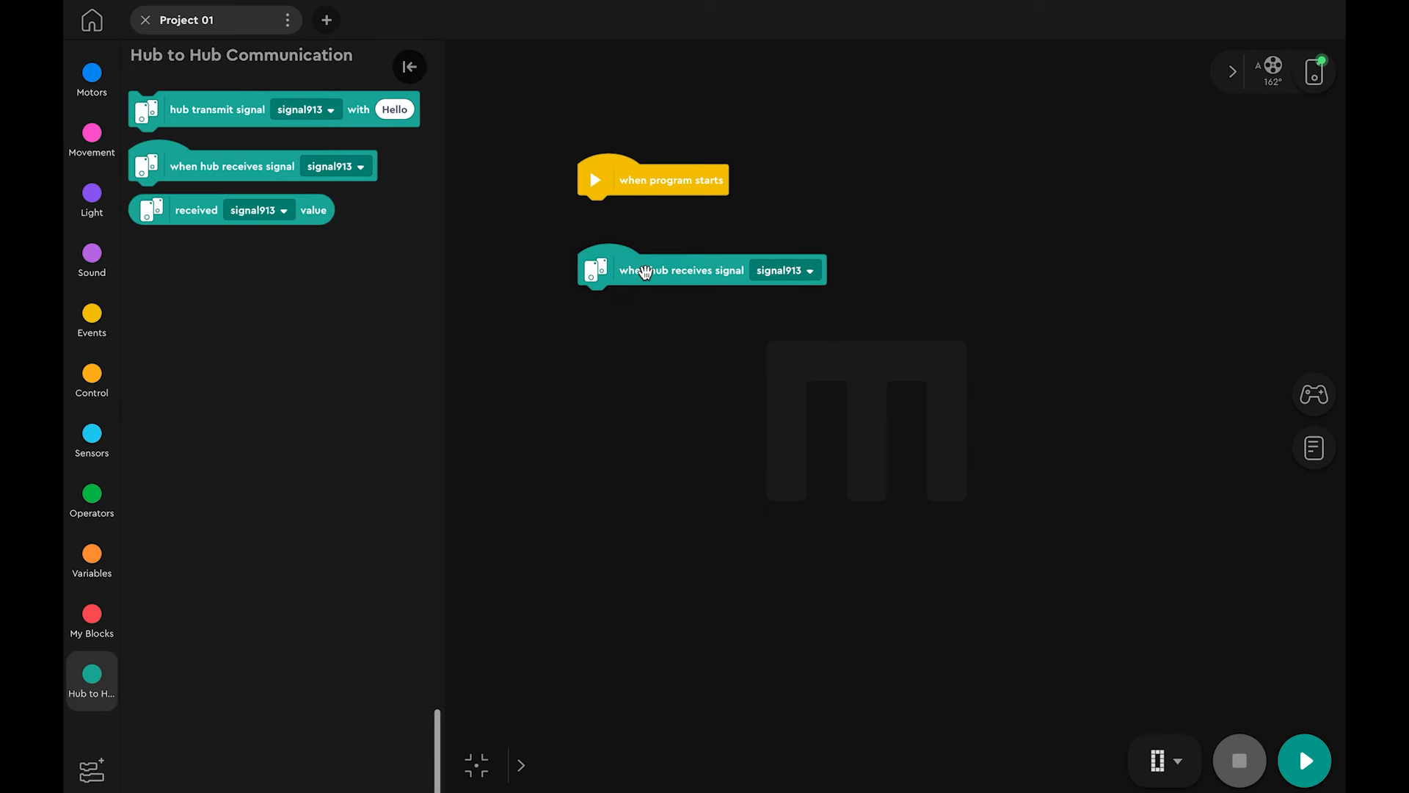
left_click(800, 269)
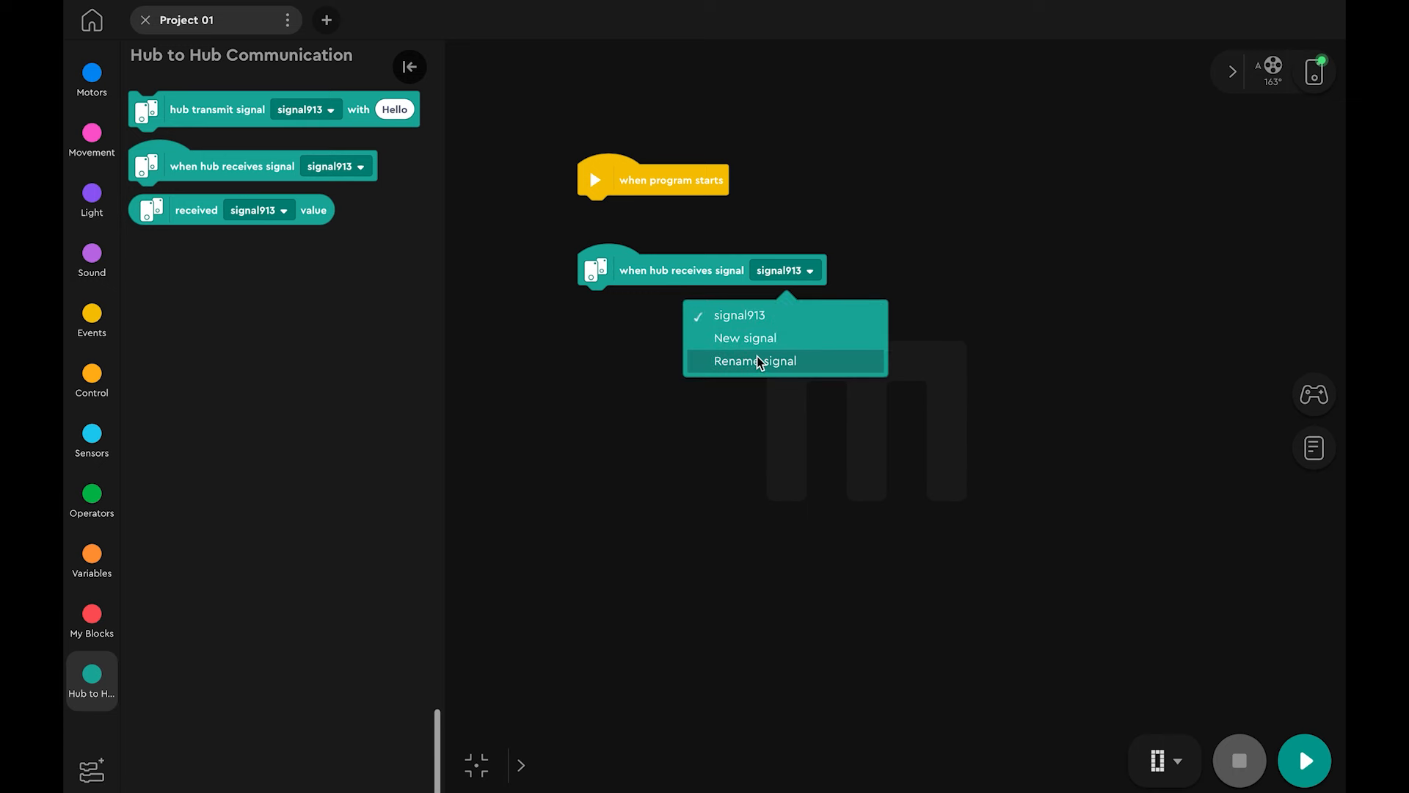
Rename the received signal to signal47, then browse the Motors and Hub to Hub blocks.
left_click(755, 360)
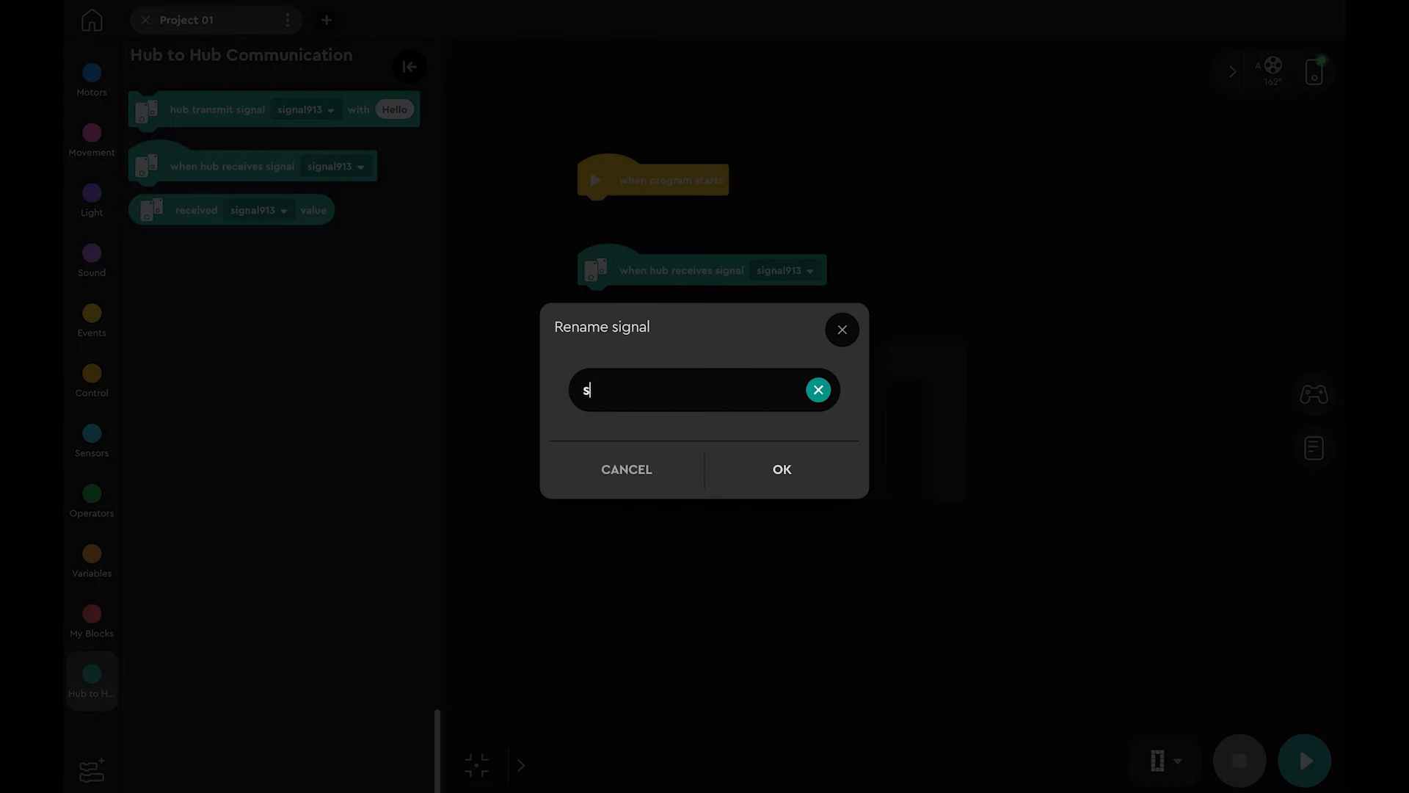
type("ignal")
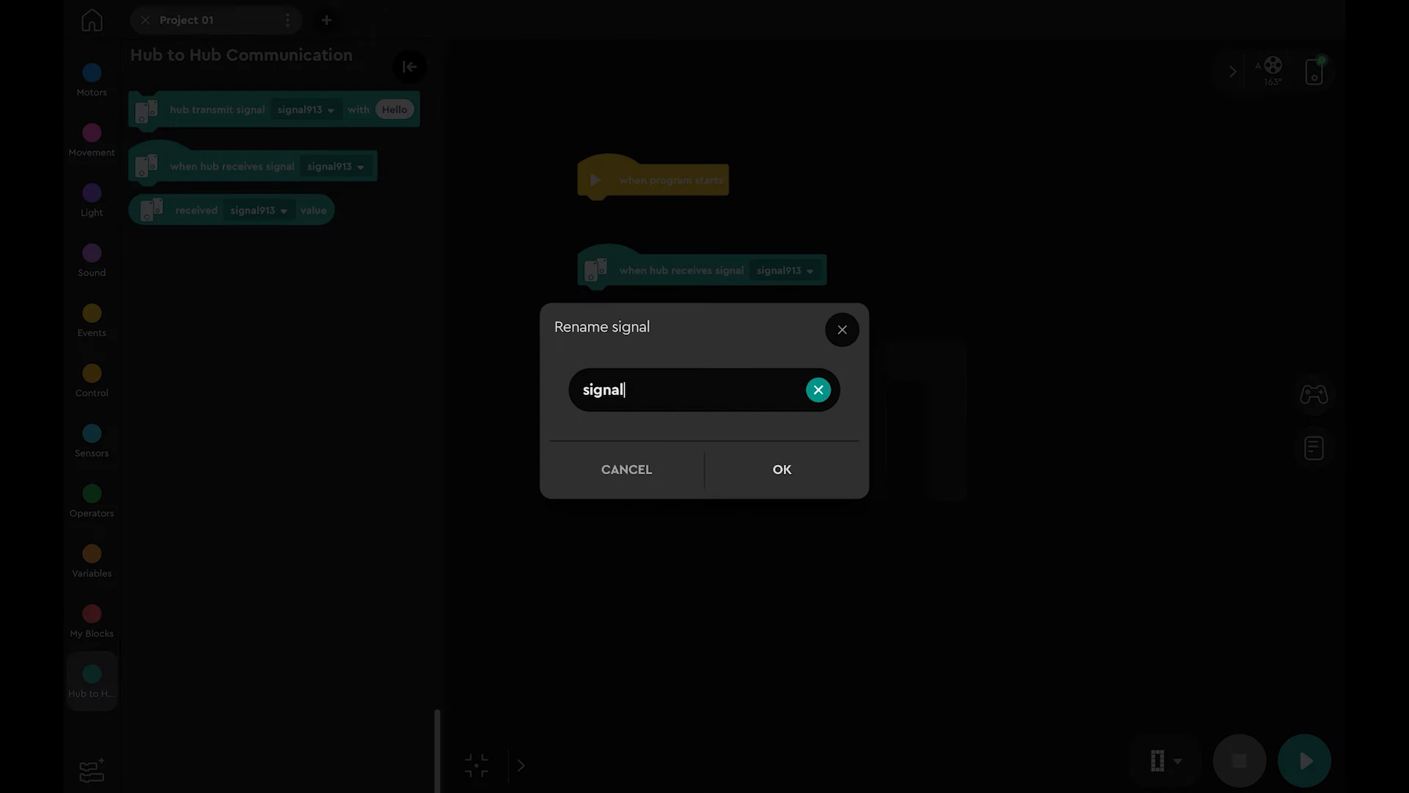
type("47")
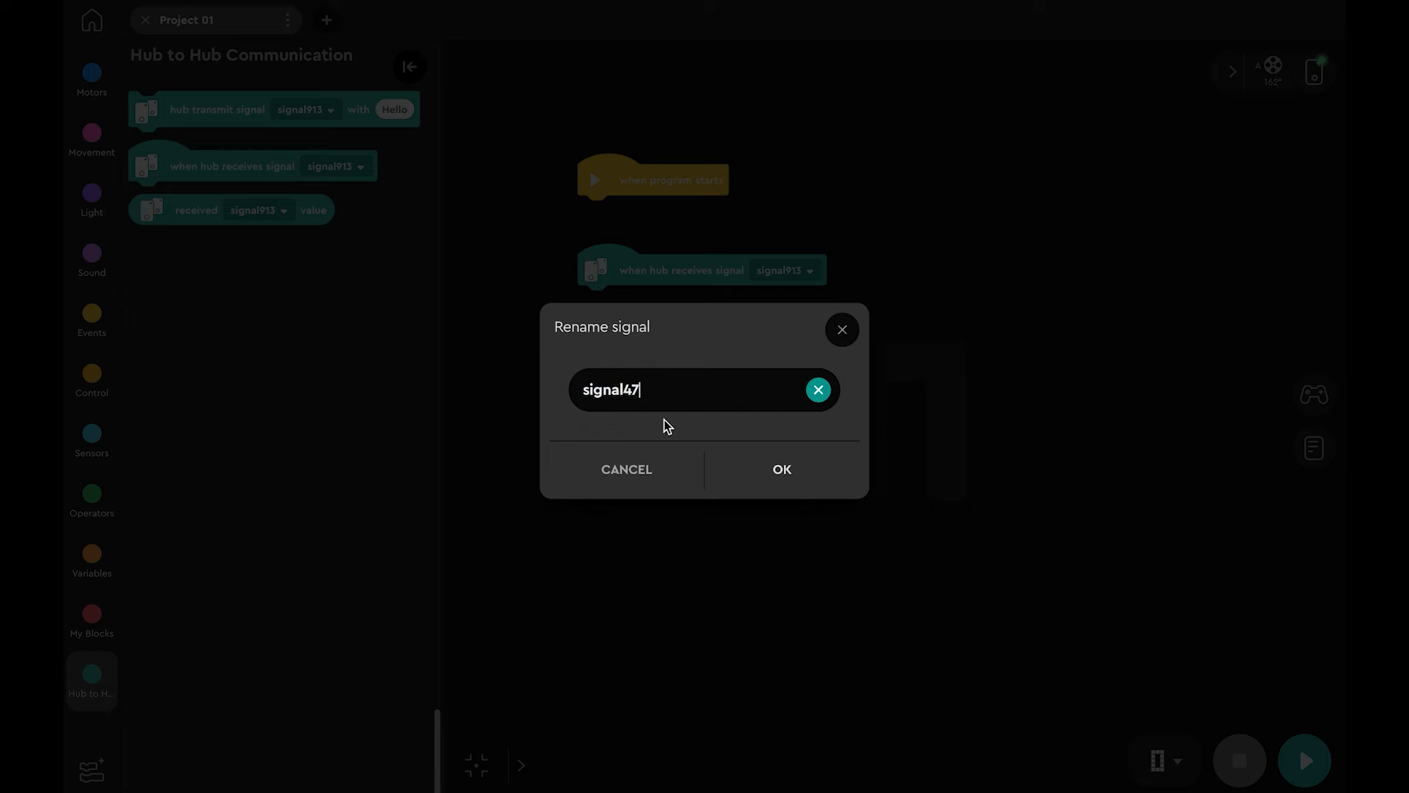
left_click(780, 468)
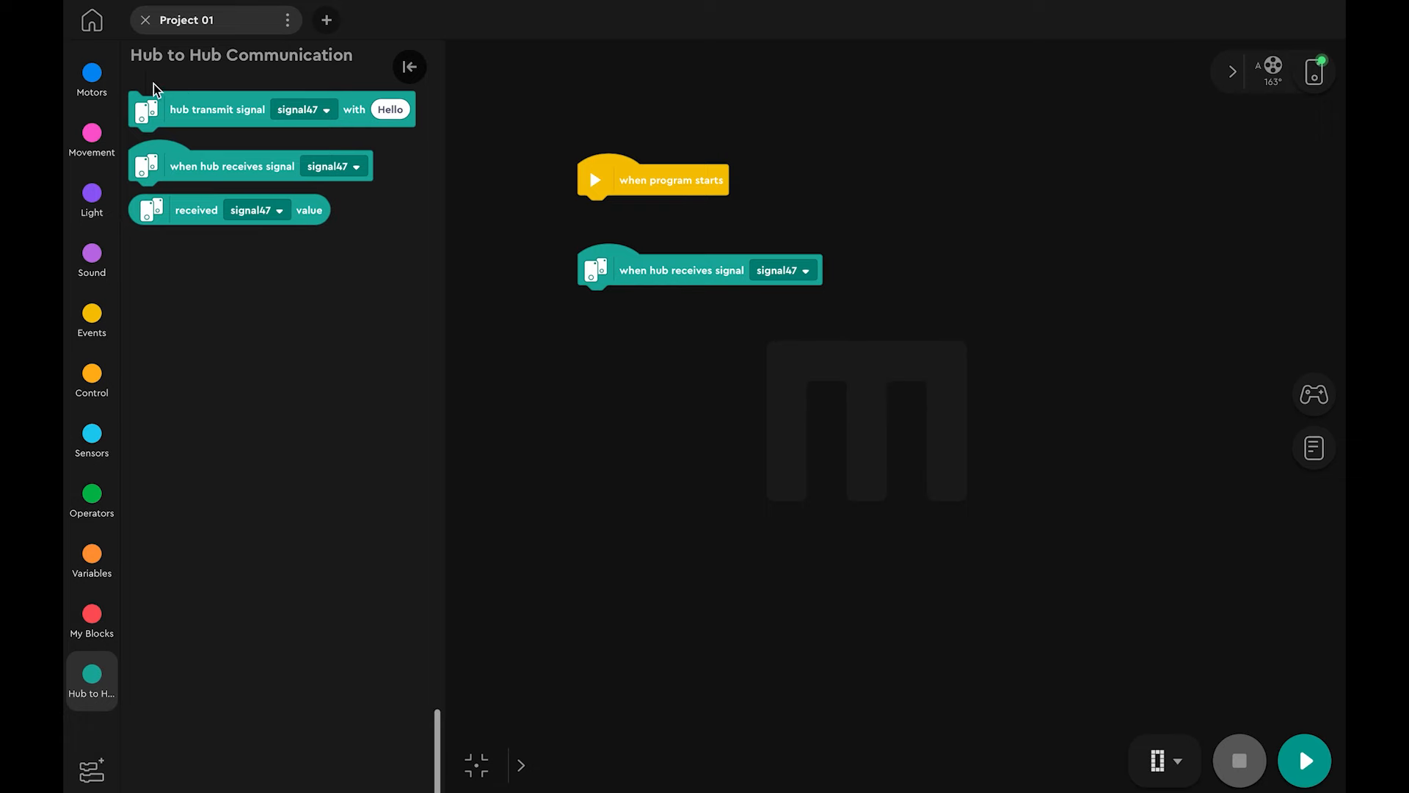
left_click(91, 79)
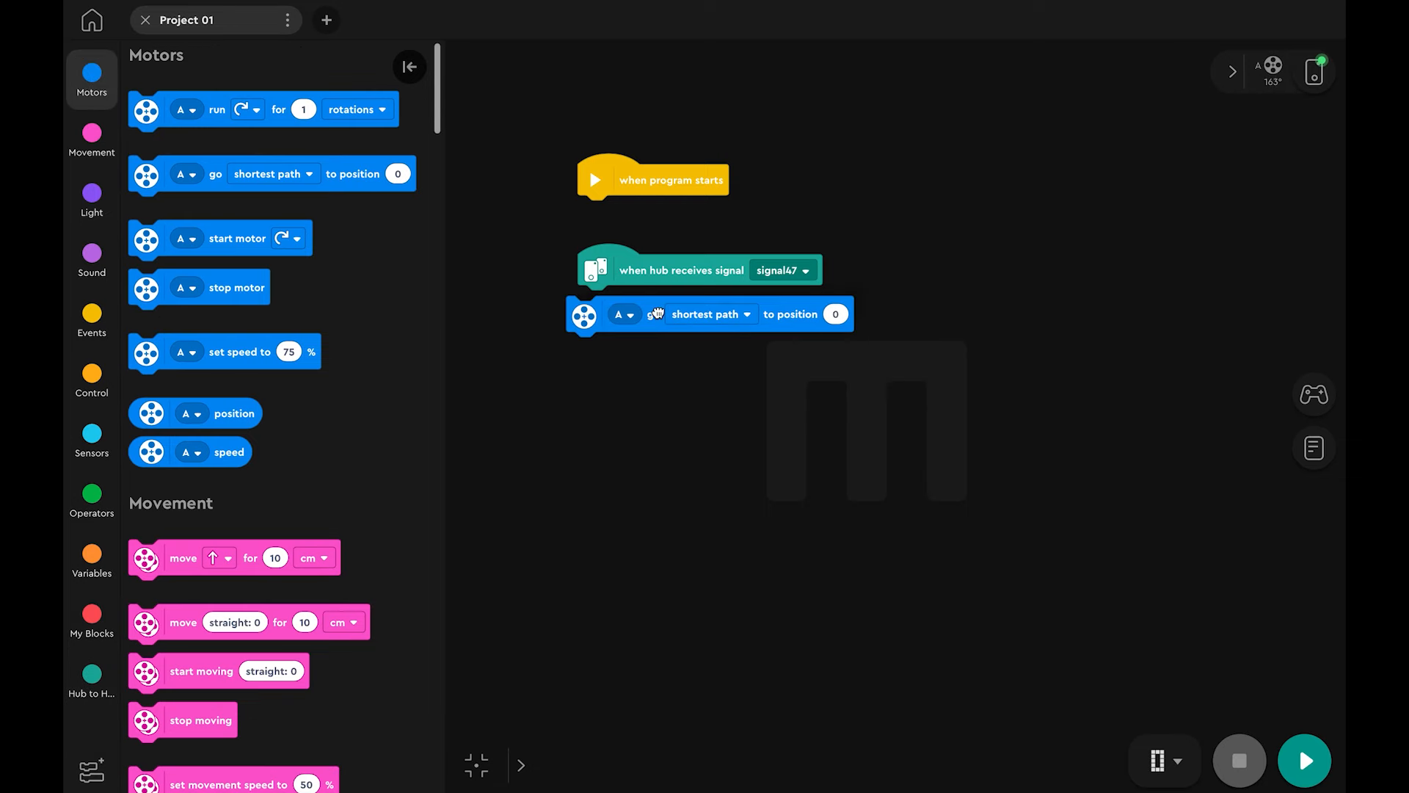
left_click(91, 674)
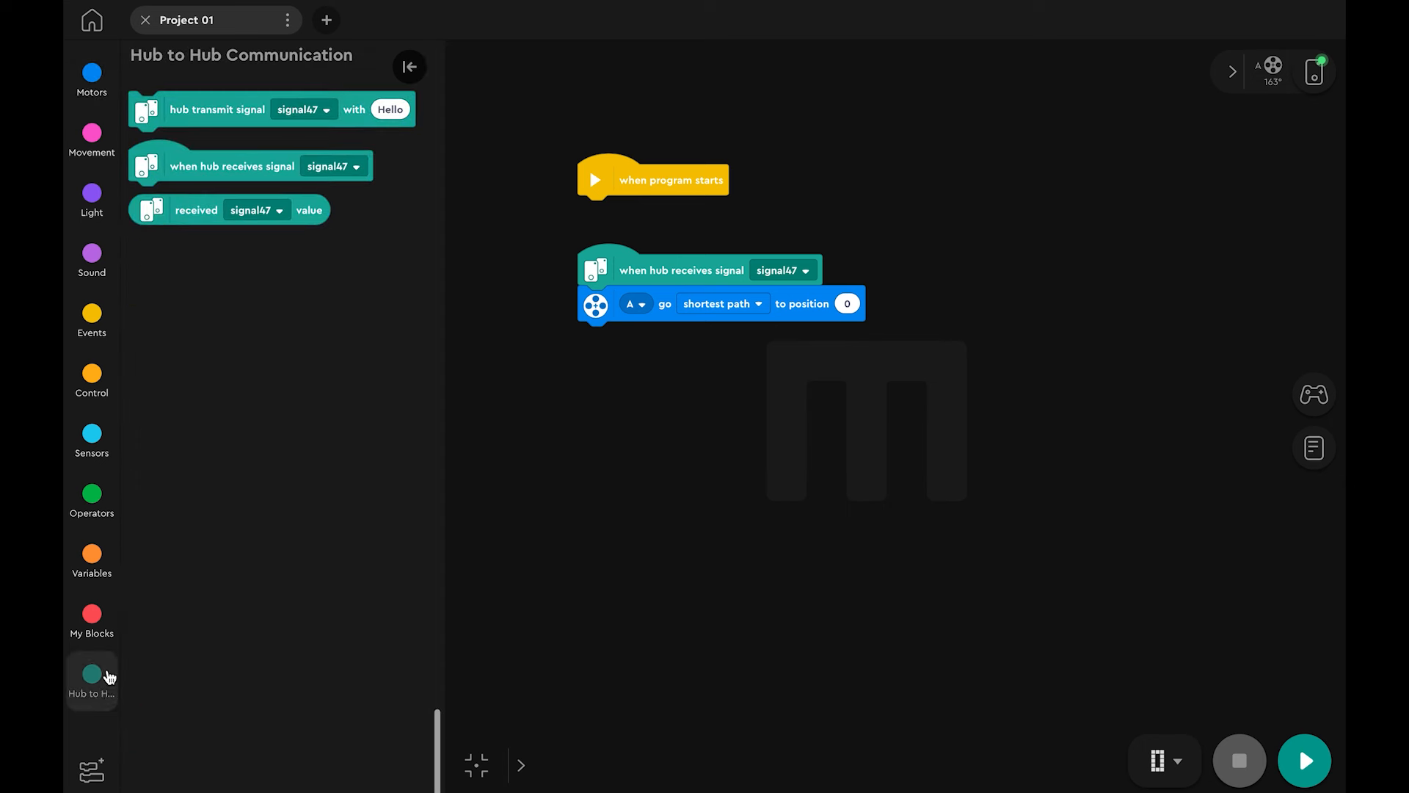